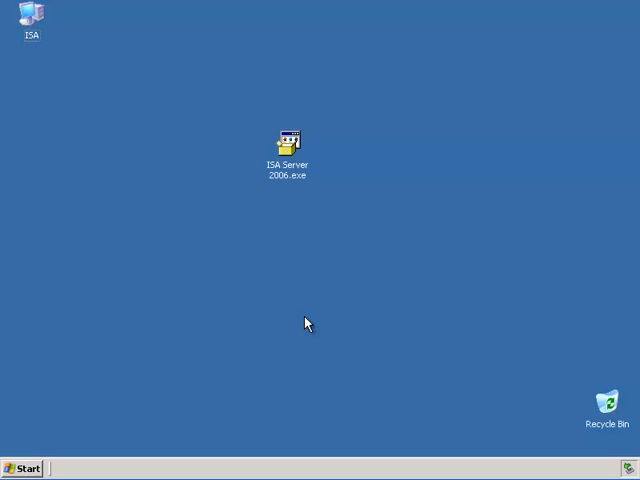
{"action": "mouse_move", "coordinate": [44, 18]}
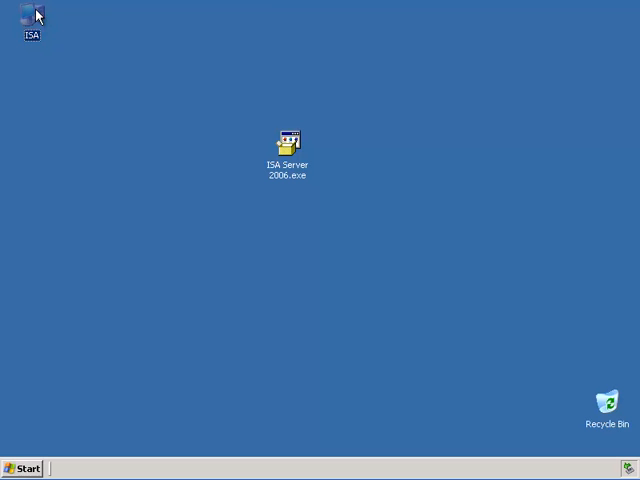
{"action": "mouse_move", "coordinate": [138, 172]}
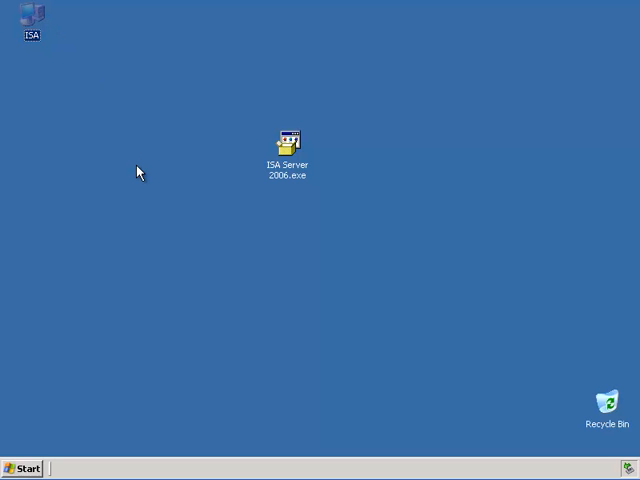
{"action": "mouse_move", "coordinate": [108, 188]}
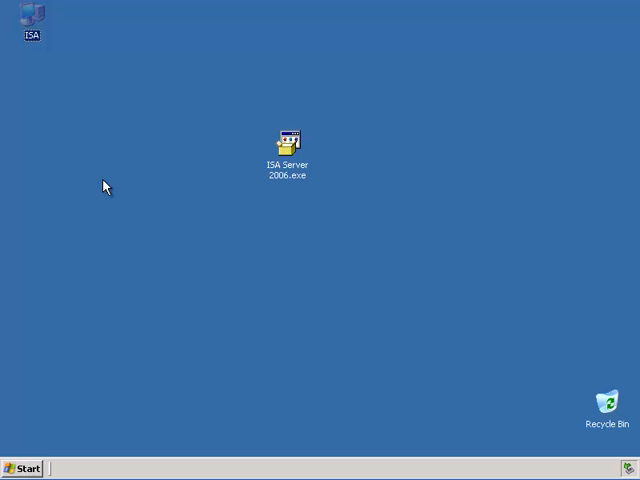
{"action": "mouse_move", "coordinate": [288, 192]}
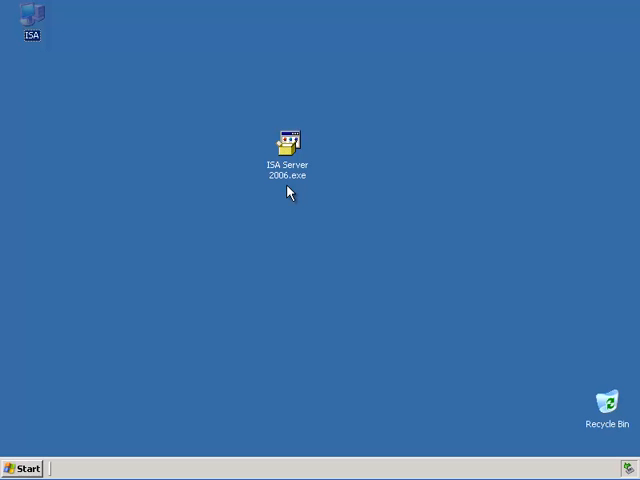
Reach the Network Connections folder from the Start menu, showing WAN, LAN and DMZ adapters
{"action": "left_click", "coordinate": [22, 468]}
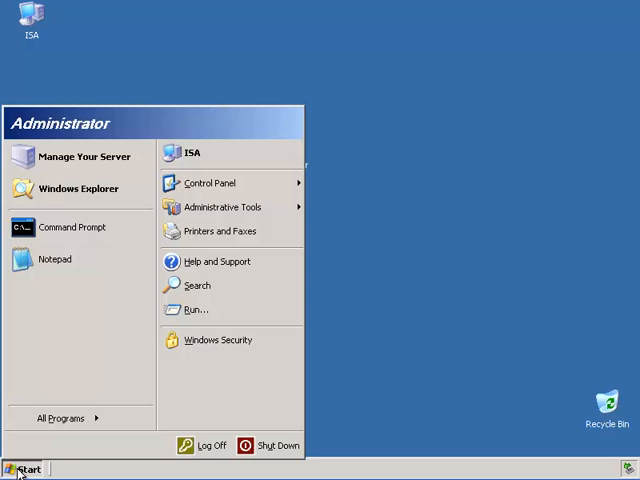
{"action": "mouse_move", "coordinate": [218, 232]}
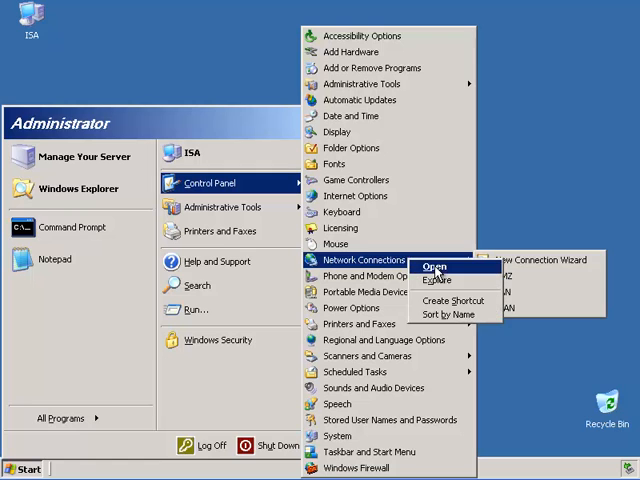
{"action": "left_click", "coordinate": [436, 268]}
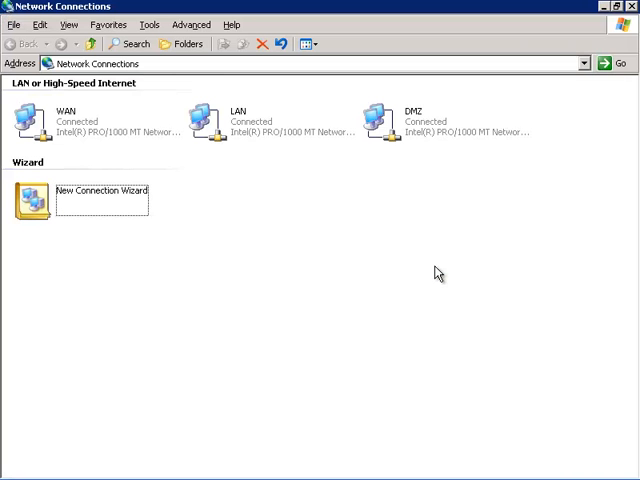
{"action": "mouse_move", "coordinate": [40, 120]}
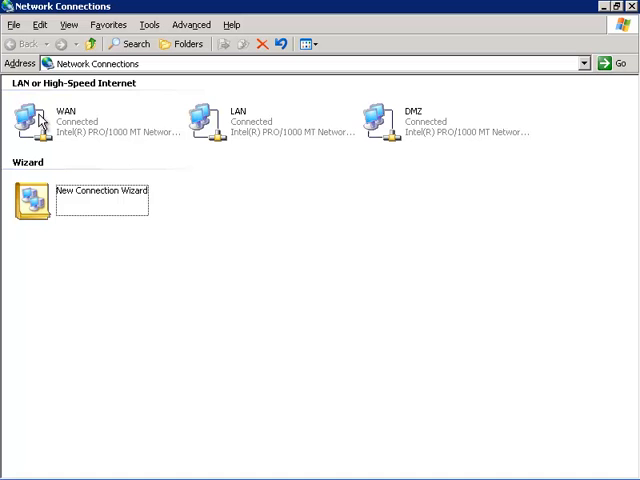
{"action": "mouse_move", "coordinate": [444, 126]}
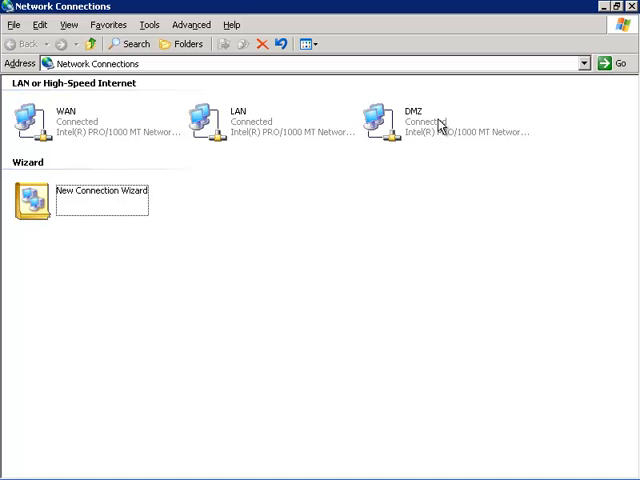
{"action": "mouse_move", "coordinate": [50, 122]}
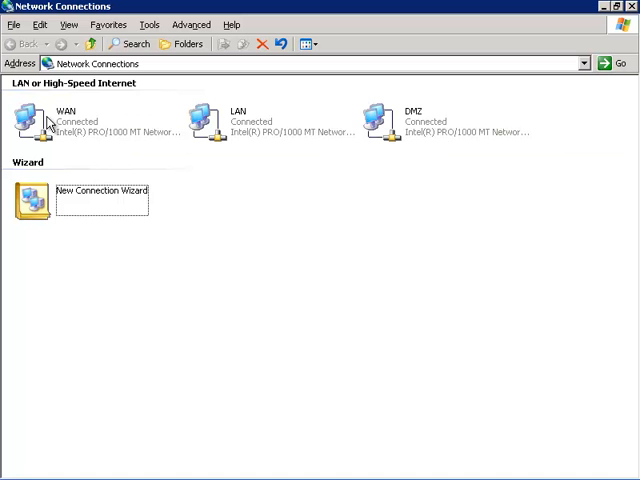
{"action": "mouse_move", "coordinate": [230, 126]}
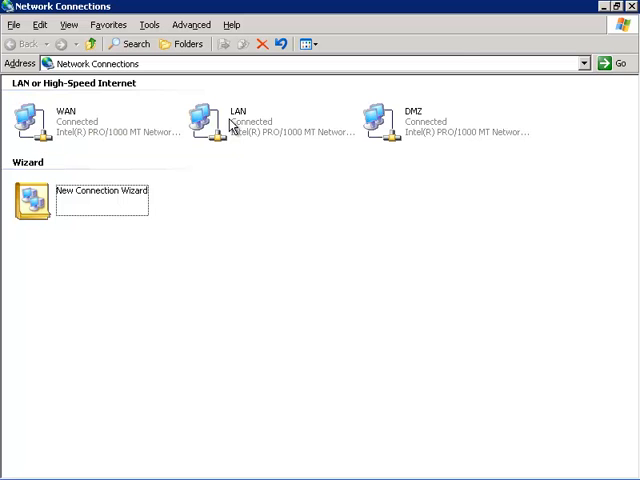
Review the LAN adapter's TCP/IP settings (10.0.0.1/255.255.255.0, DNS 10.0.0.11) and leave them unchanged
{"action": "double_click", "coordinate": [204, 116]}
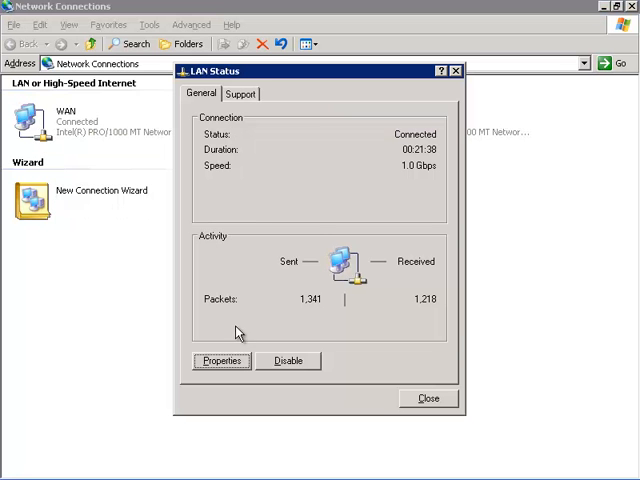
{"action": "left_click", "coordinate": [220, 360]}
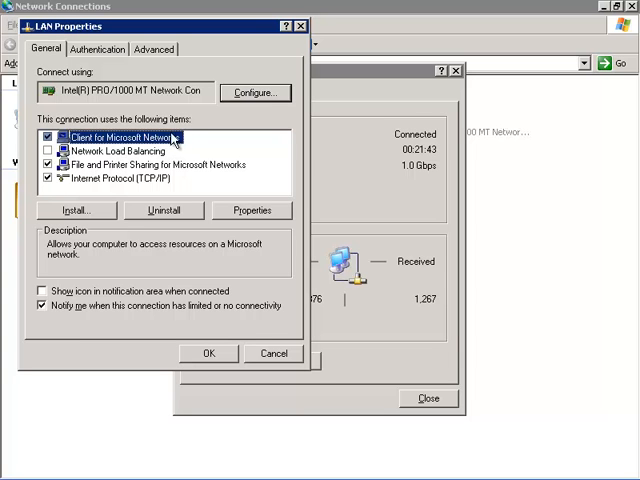
{"action": "mouse_move", "coordinate": [228, 166]}
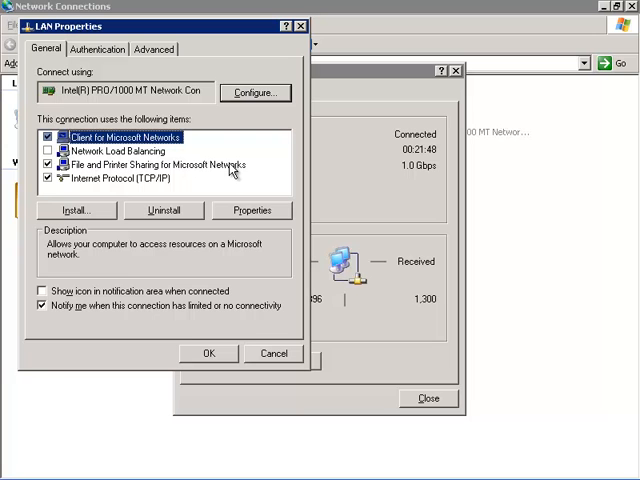
{"action": "mouse_move", "coordinate": [90, 184]}
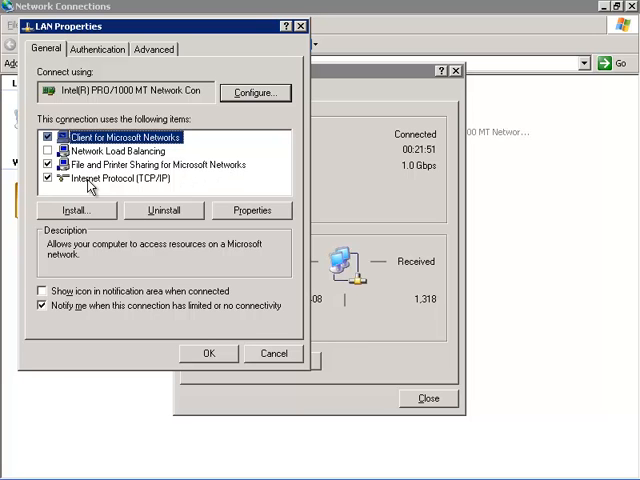
{"action": "left_click", "coordinate": [252, 210]}
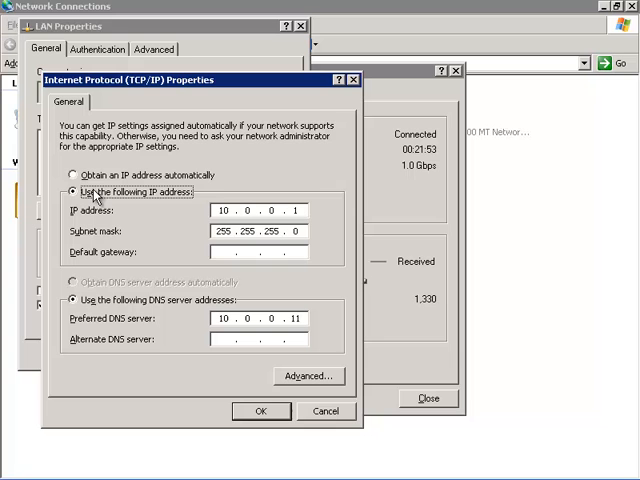
{"action": "mouse_move", "coordinate": [188, 258]}
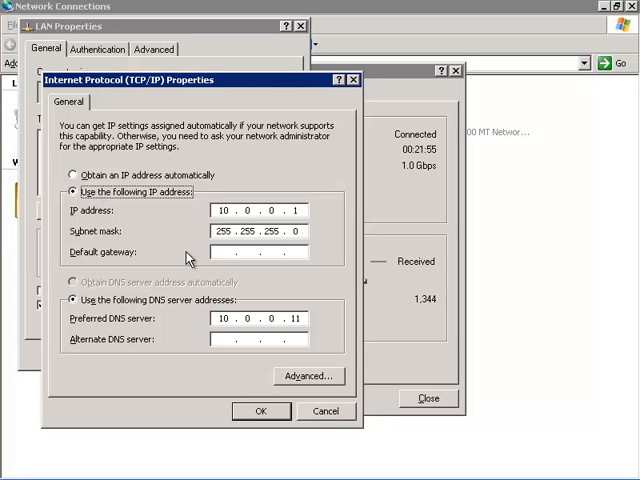
{"action": "mouse_move", "coordinate": [330, 272]}
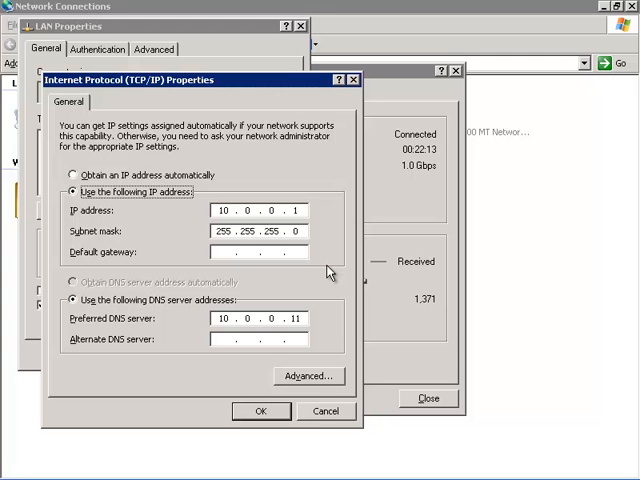
{"action": "left_click", "coordinate": [260, 410]}
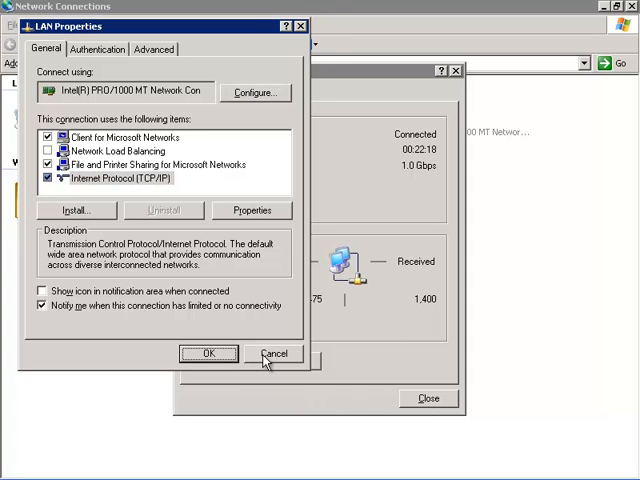
{"action": "left_click", "coordinate": [272, 352]}
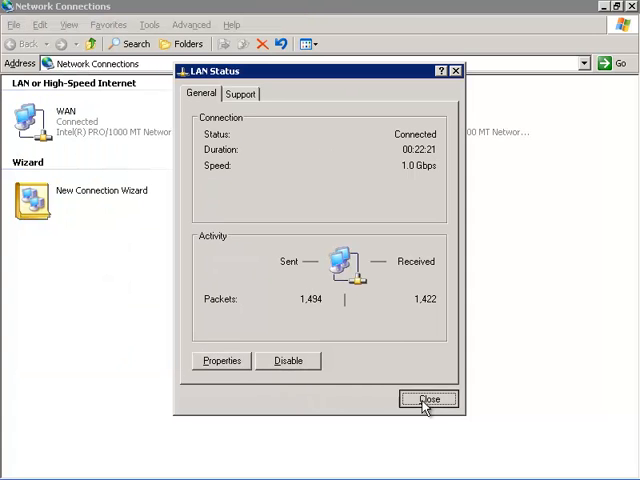
Review the WAN adapter's bindings, confirming only TCP/IP is enabled, without changes
{"action": "left_click", "coordinate": [428, 400]}
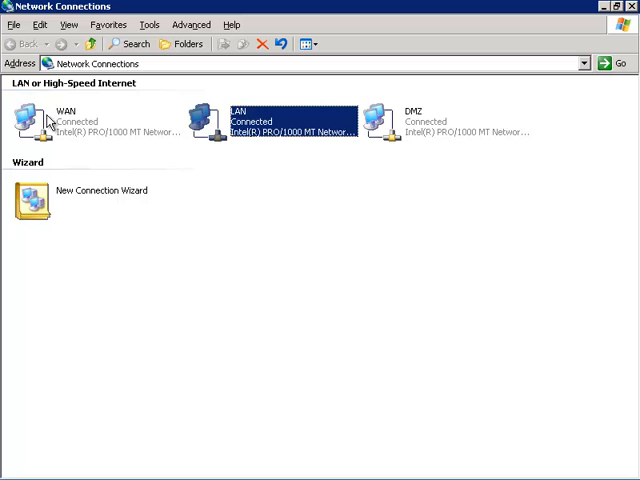
{"action": "double_click", "coordinate": [32, 118]}
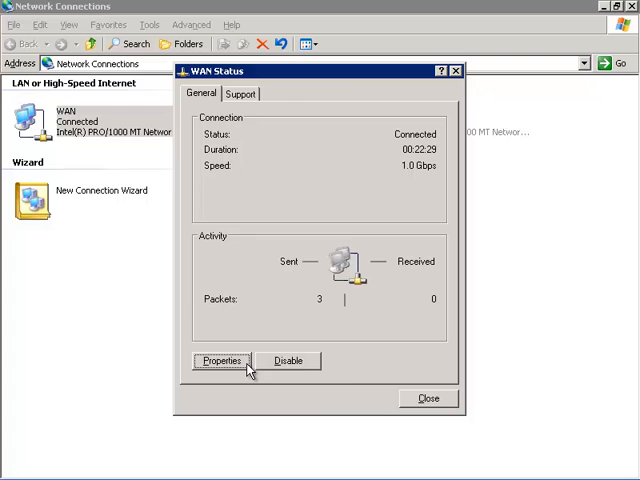
{"action": "left_click", "coordinate": [218, 360]}
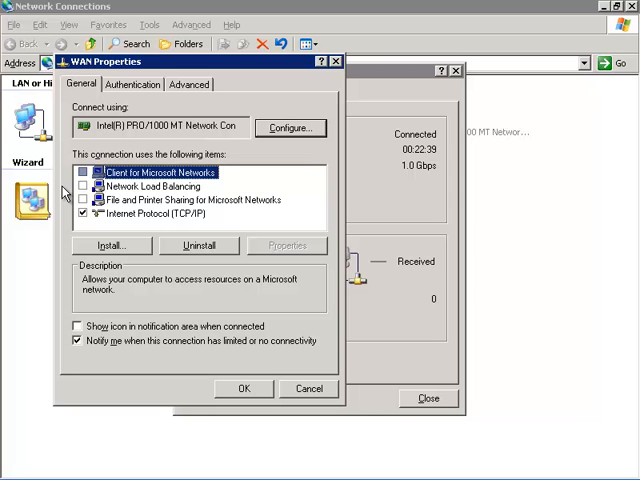
{"action": "mouse_move", "coordinate": [162, 220]}
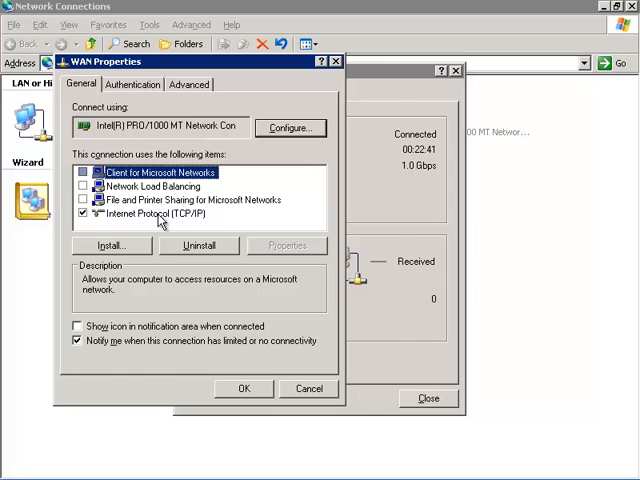
{"action": "left_click", "coordinate": [286, 244]}
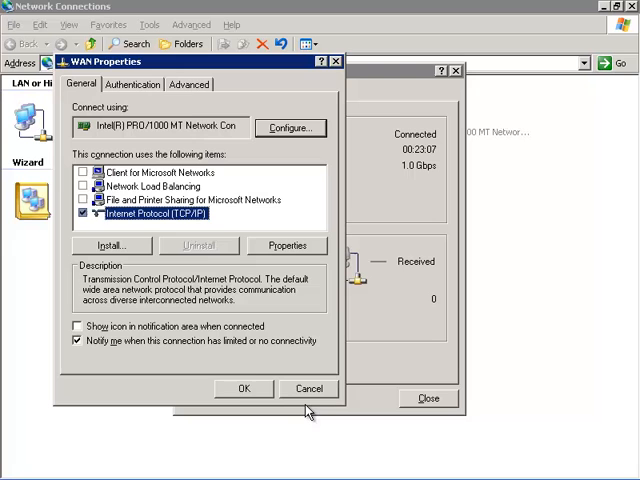
{"action": "left_click", "coordinate": [244, 388]}
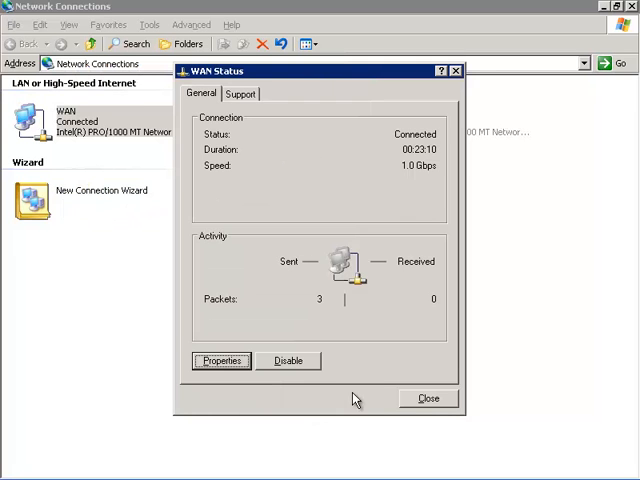
Review the DMZ adapter's static address 172.16.0.1/255.255.255.252 and close all network windows
{"action": "left_click", "coordinate": [426, 398]}
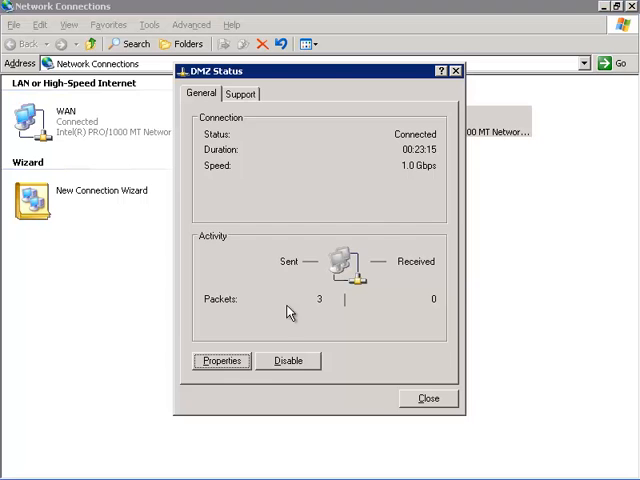
{"action": "left_click", "coordinate": [220, 360]}
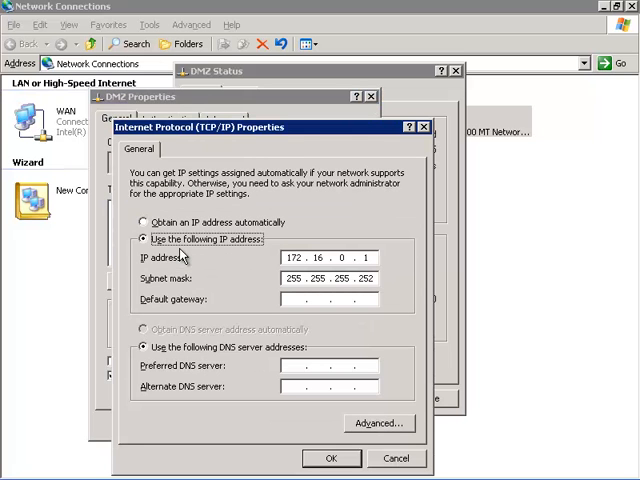
{"action": "mouse_move", "coordinate": [404, 278]}
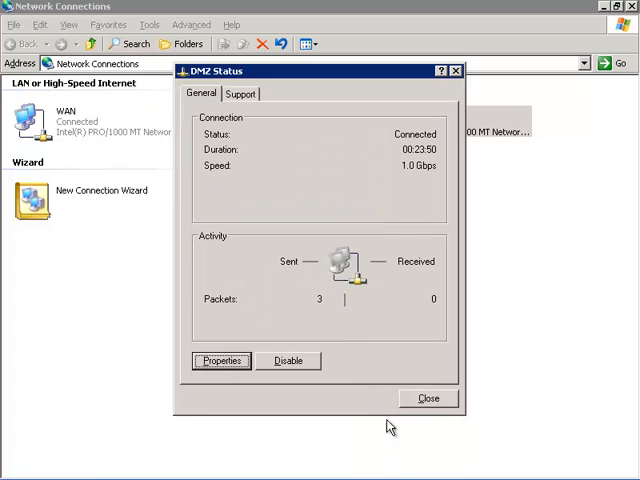
{"action": "left_click", "coordinate": [428, 398]}
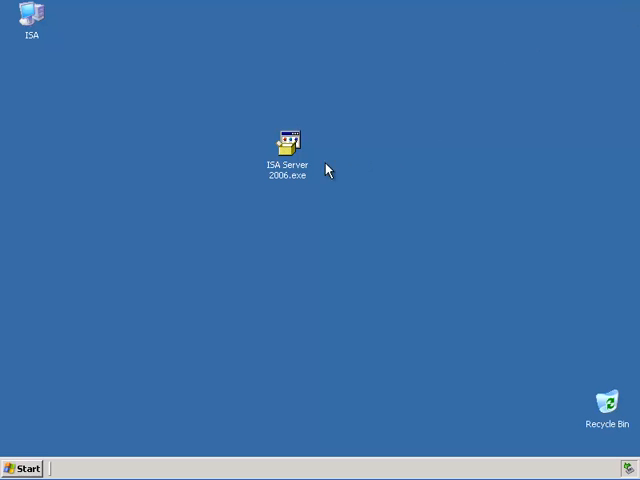
{"action": "mouse_move", "coordinate": [292, 164]}
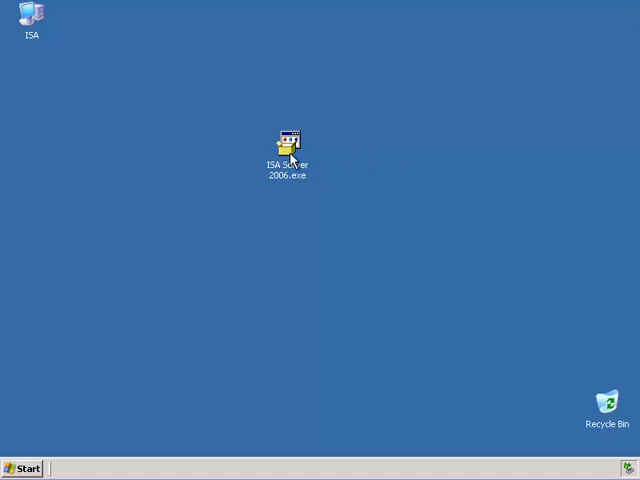
Launch ISA Server 2006.exe and extract the SP1 setup files to reach the evaluation setup menu
{"action": "double_click", "coordinate": [288, 144]}
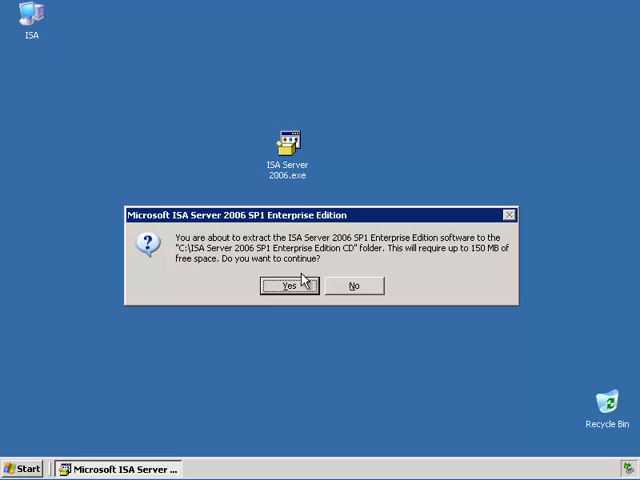
{"action": "left_click", "coordinate": [288, 284]}
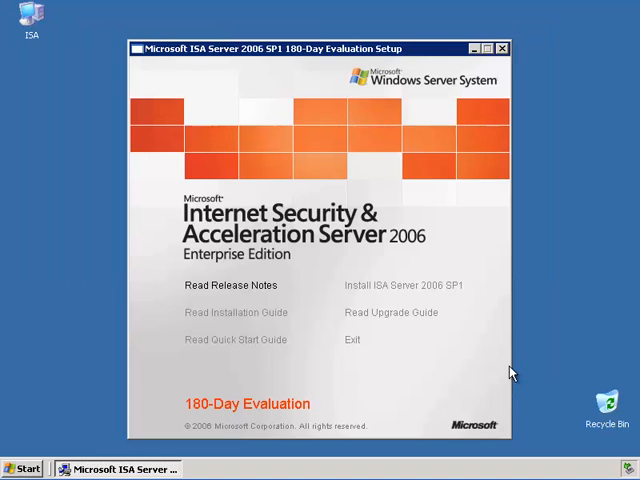
{"action": "mouse_move", "coordinate": [404, 284]}
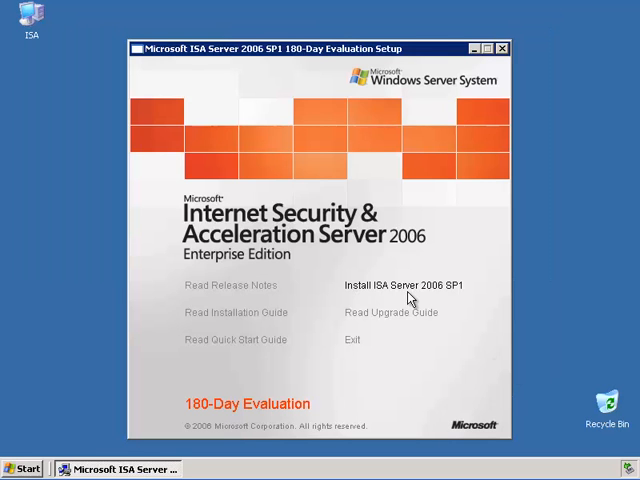
Start the ISA Server 2006 SP1 installer, accept the license and customer details, reaching Setup Scenarios
{"action": "left_click", "coordinate": [404, 284]}
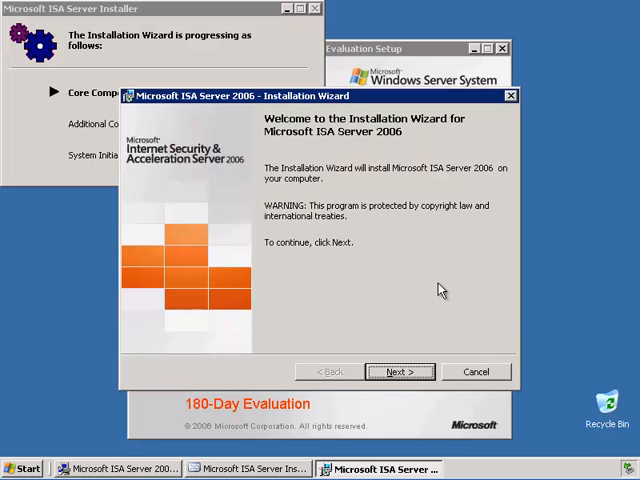
{"action": "left_click", "coordinate": [400, 372]}
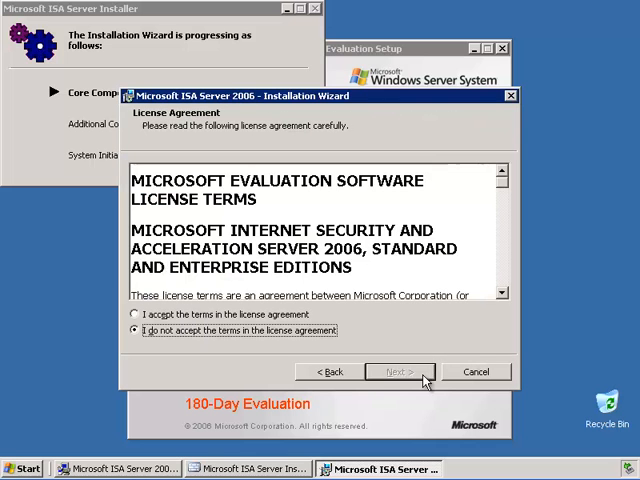
{"action": "left_click", "coordinate": [132, 314]}
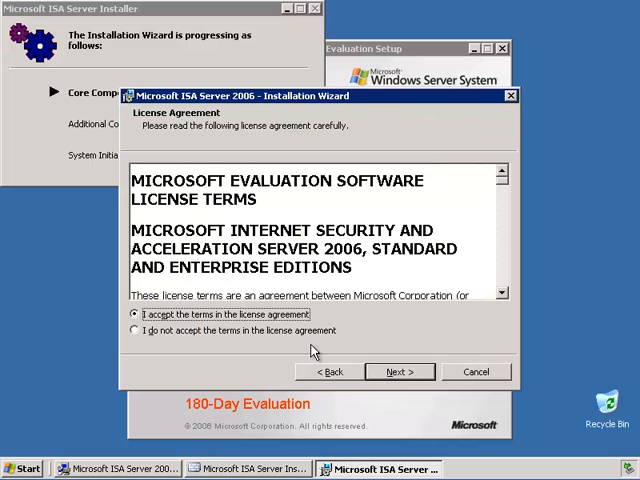
{"action": "left_click", "coordinate": [400, 372]}
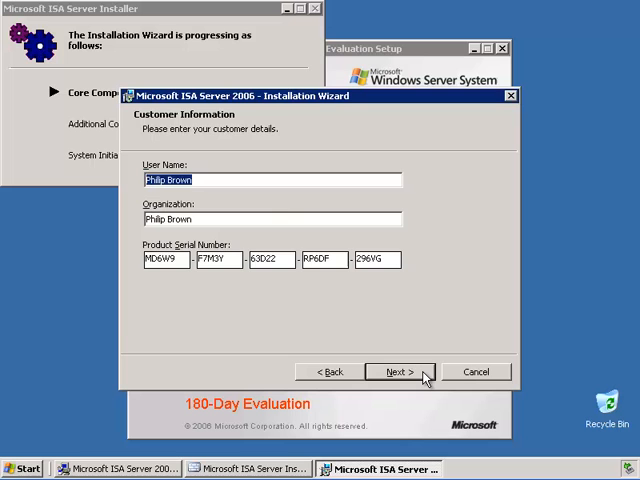
{"action": "left_click", "coordinate": [396, 372]}
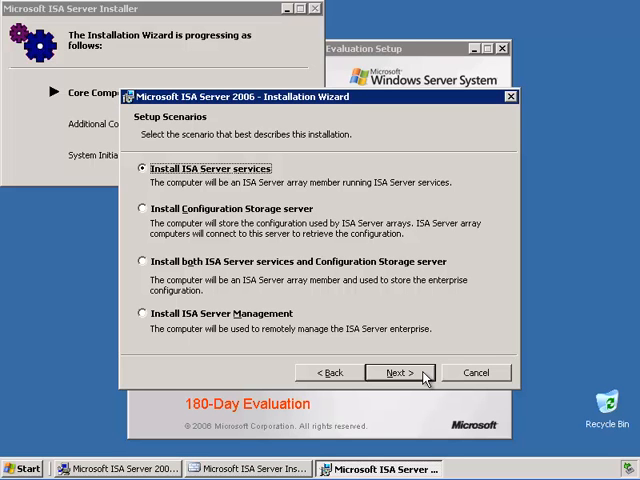
{"action": "mouse_move", "coordinate": [372, 356]}
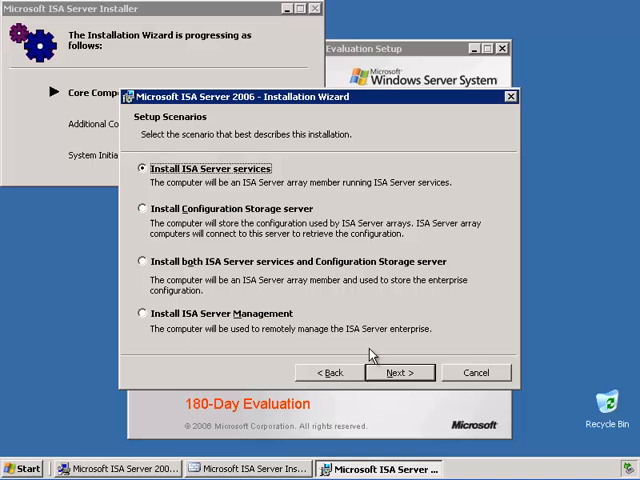
Choose both ISA services plus Configuration Storage server with default components, creating a new enterprise
{"action": "left_click", "coordinate": [142, 260]}
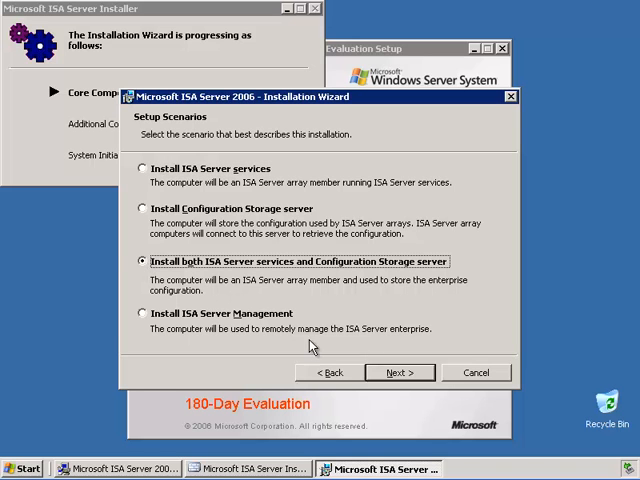
{"action": "left_click", "coordinate": [396, 372]}
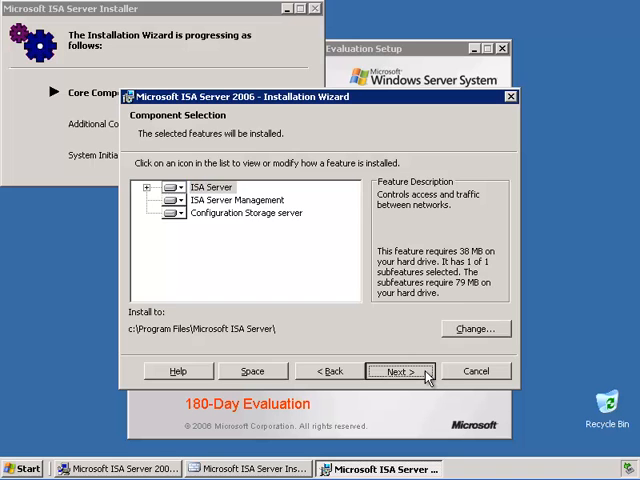
{"action": "left_click", "coordinate": [398, 372]}
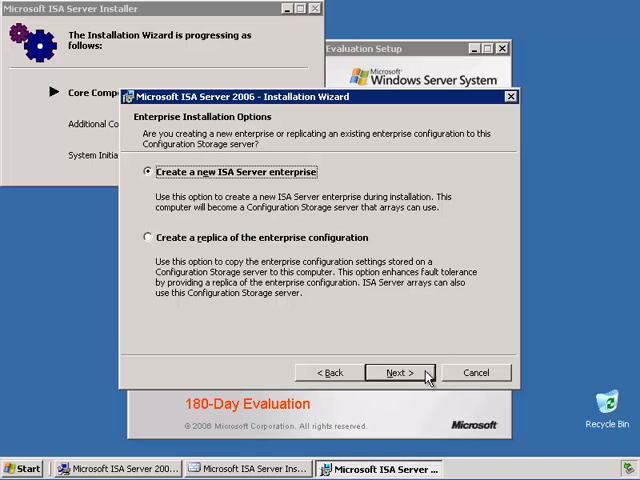
{"action": "left_click", "coordinate": [396, 372]}
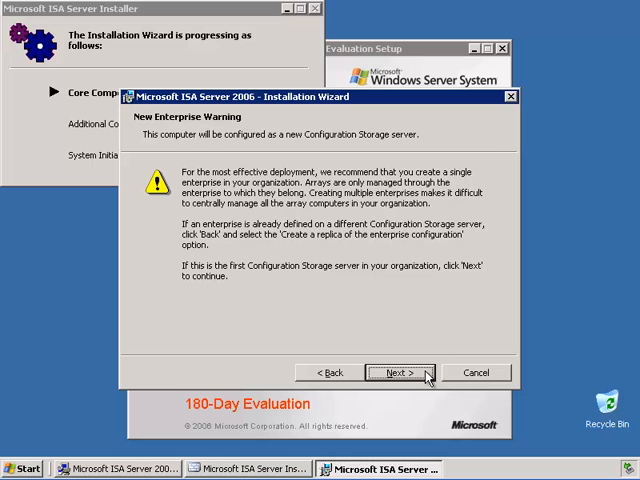
{"action": "left_click", "coordinate": [396, 372]}
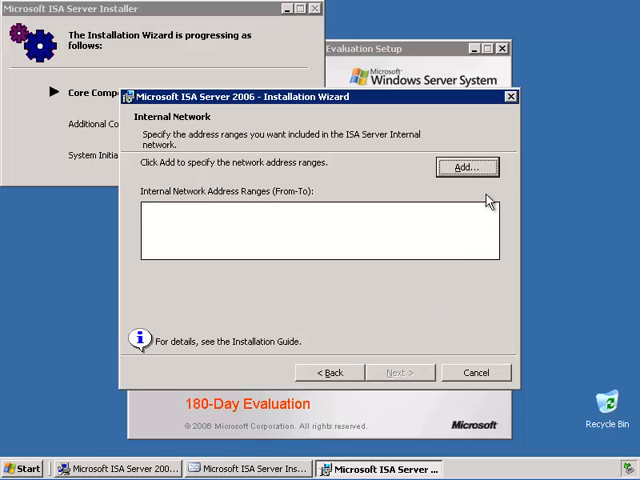
{"action": "left_click", "coordinate": [464, 166]}
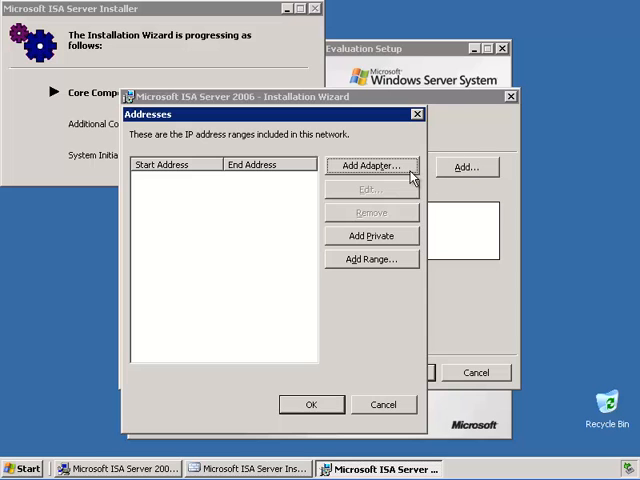
Check the adapter list, then define the custom internal range 10.0.0.0–10.255.255.255 and accept it
{"action": "left_click", "coordinate": [372, 164]}
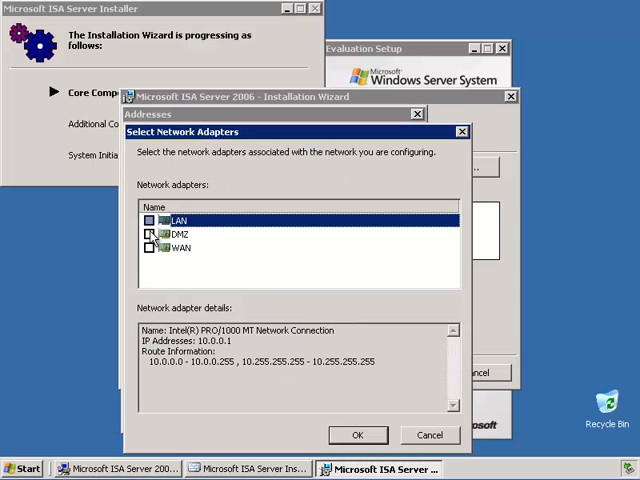
{"action": "left_click", "coordinate": [180, 234]}
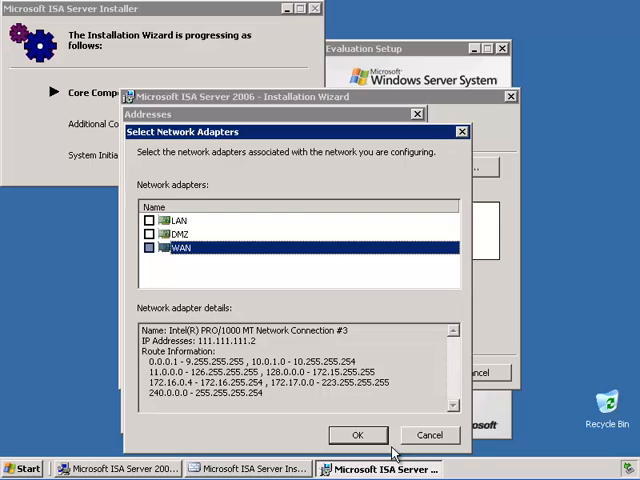
{"action": "left_click", "coordinate": [356, 434]}
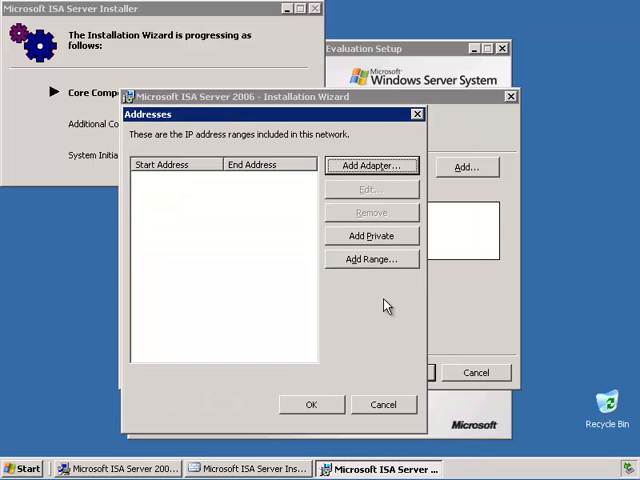
{"action": "left_click", "coordinate": [372, 260]}
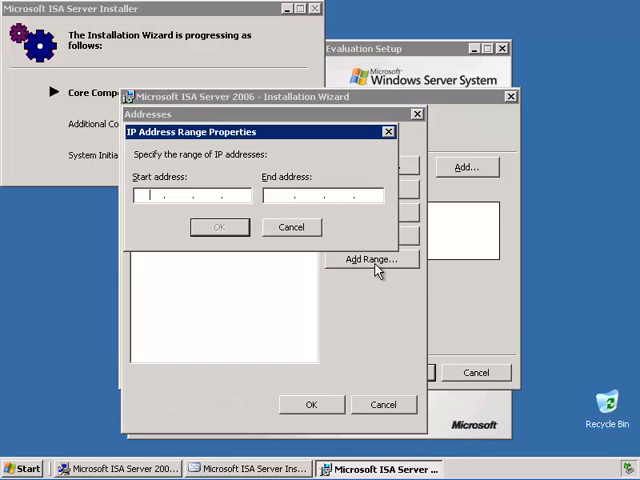
{"action": "type", "text": "10 . 0 . 0 . 0"}
{"action": "left_click", "coordinate": [322, 196]}
{"action": "type", "text": "10 . 255 . 255 . 255"}
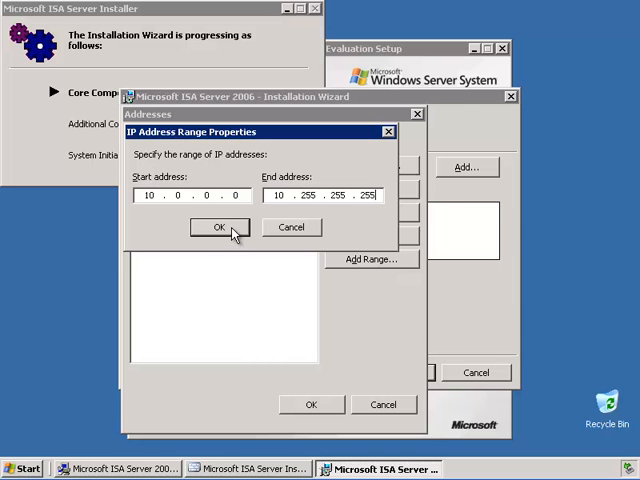
{"action": "left_click", "coordinate": [220, 228]}
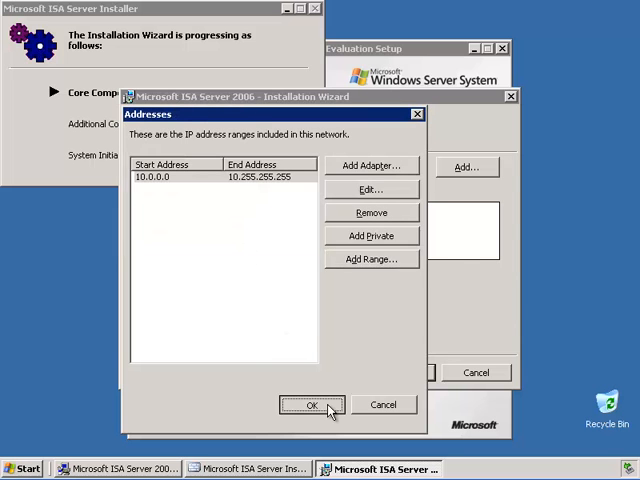
{"action": "left_click", "coordinate": [310, 404]}
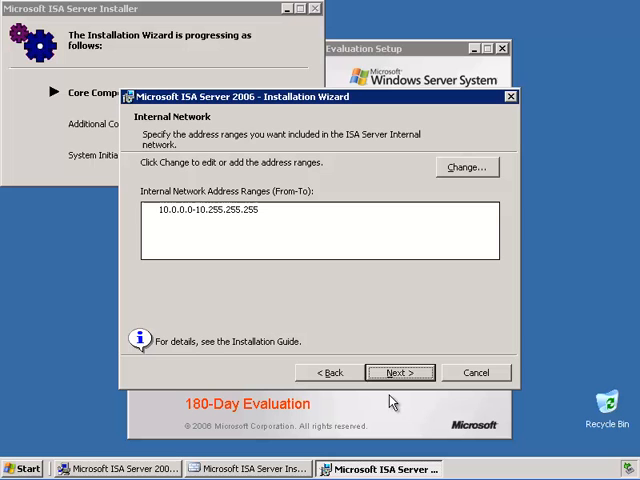
Keep non-encrypted Firewall client connections disallowed, accept the service restarts and system policy, and begin installing
{"action": "left_click", "coordinate": [398, 372]}
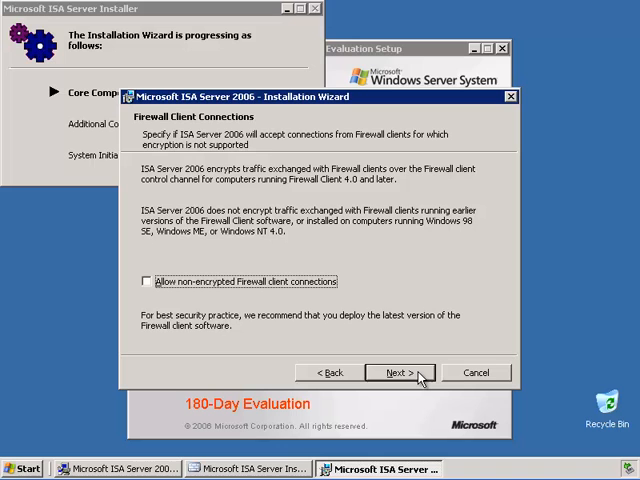
{"action": "left_click", "coordinate": [396, 372]}
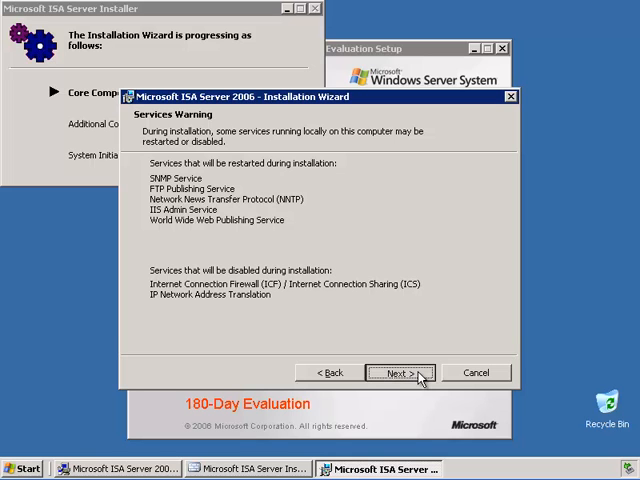
{"action": "left_click", "coordinate": [398, 372]}
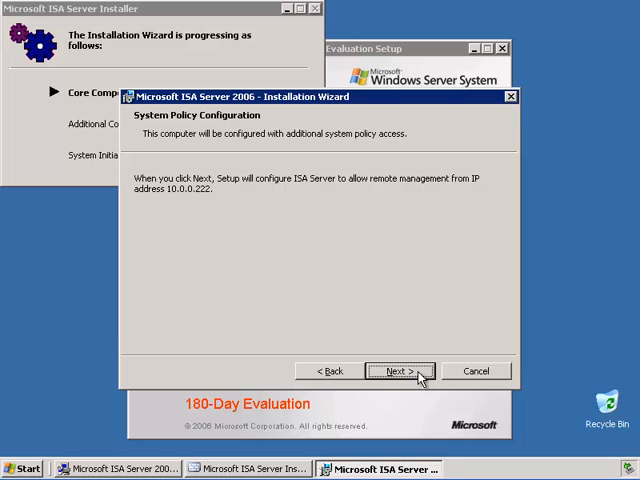
{"action": "left_click", "coordinate": [398, 372]}
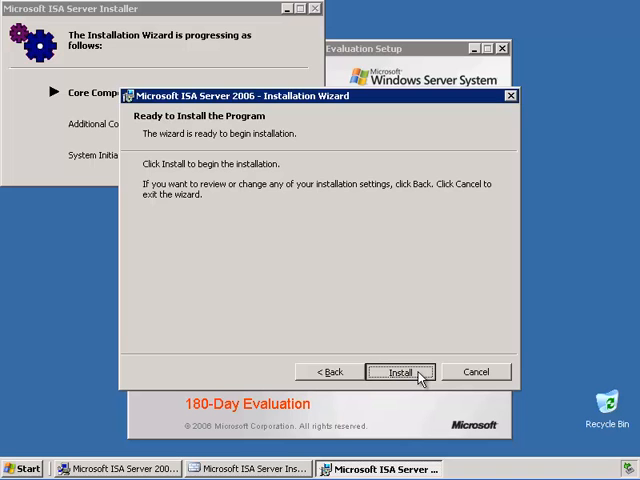
{"action": "left_click", "coordinate": [400, 372]}
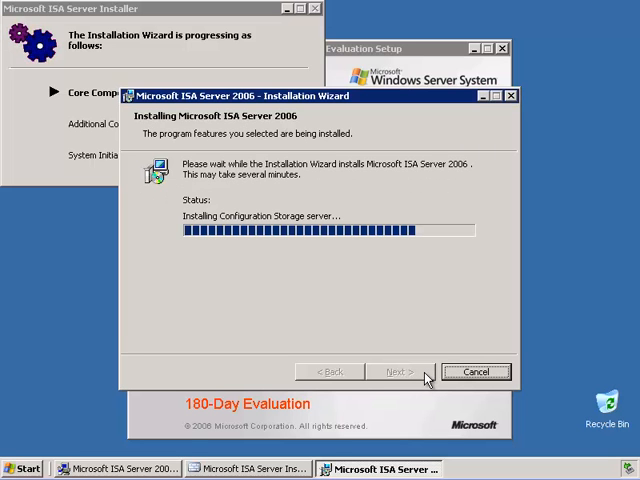